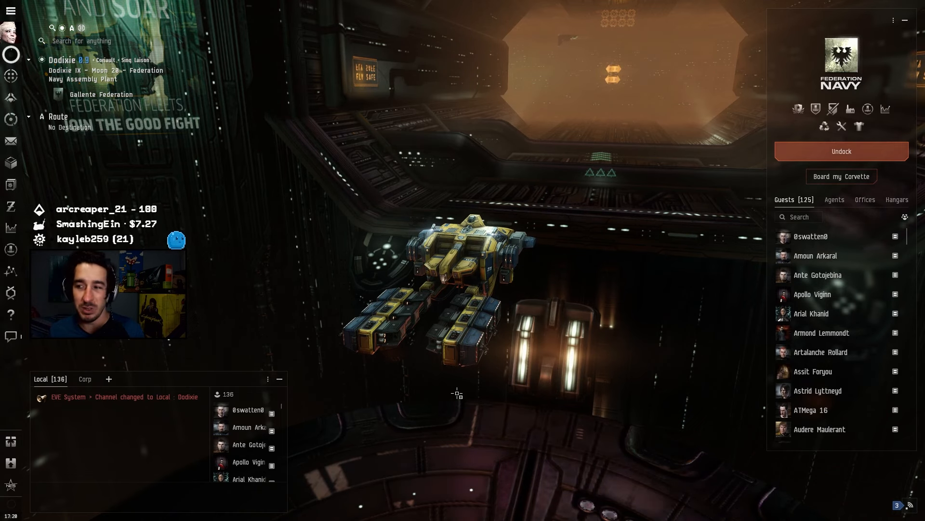
mouse_move(10, 162)
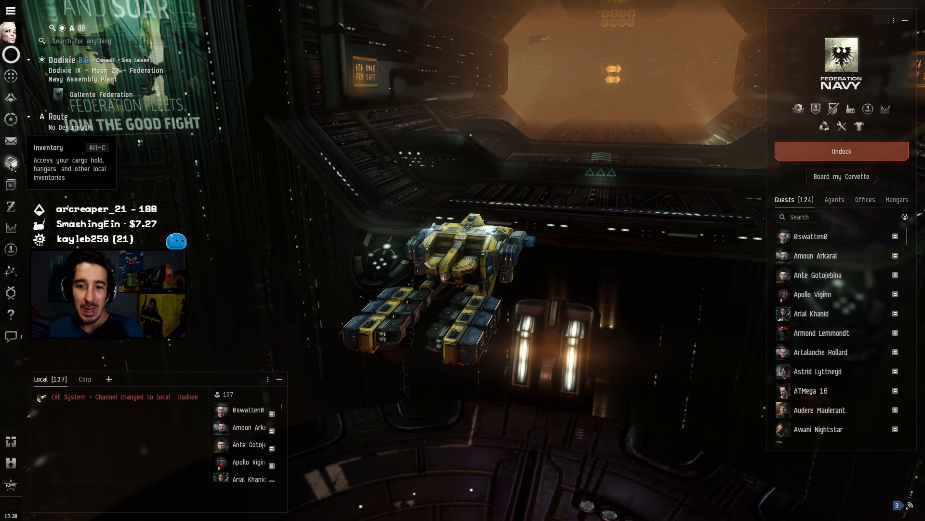
Open the station inventory and view the Item hangar contents.
click(10, 163)
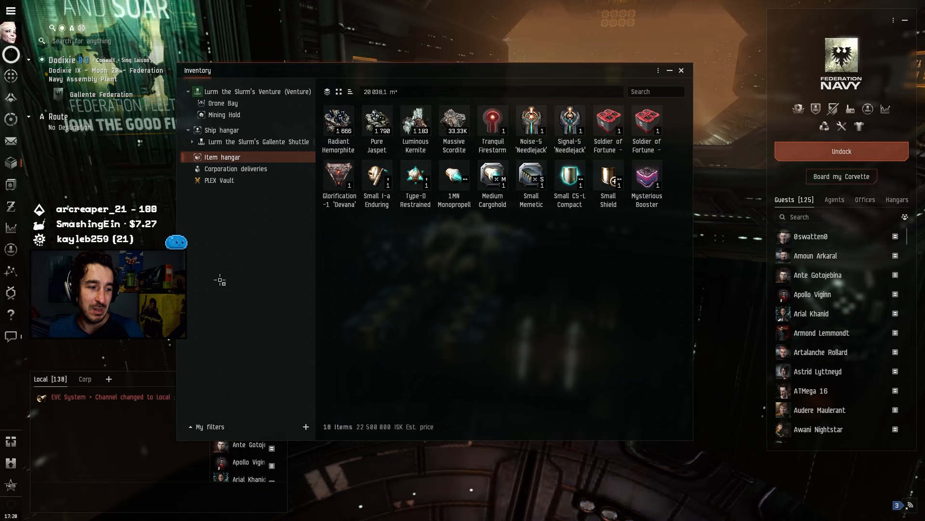
click(681, 71)
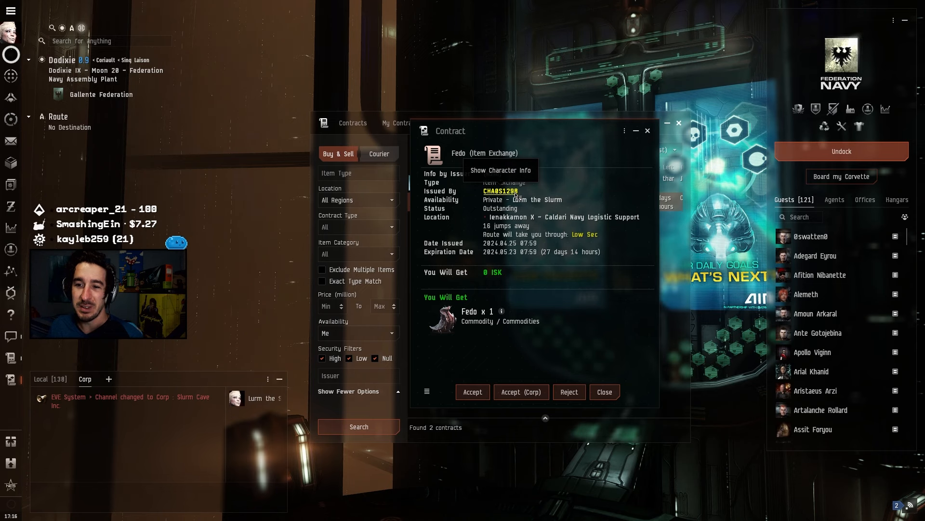
Open the Fedo contract issuer's character info to see their portrait.
click(500, 170)
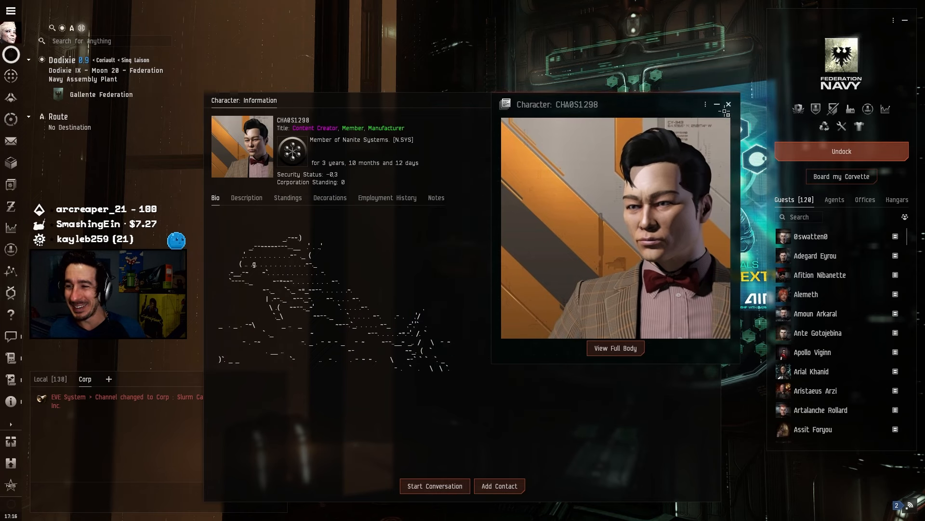
click(729, 105)
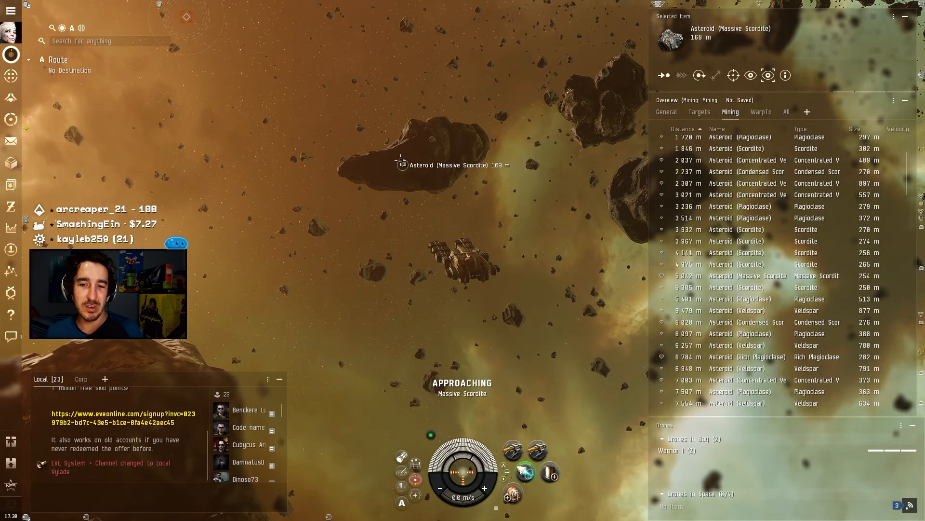
Bring up the context menu for the Massive Scordite asteroid.
right_click(402, 165)
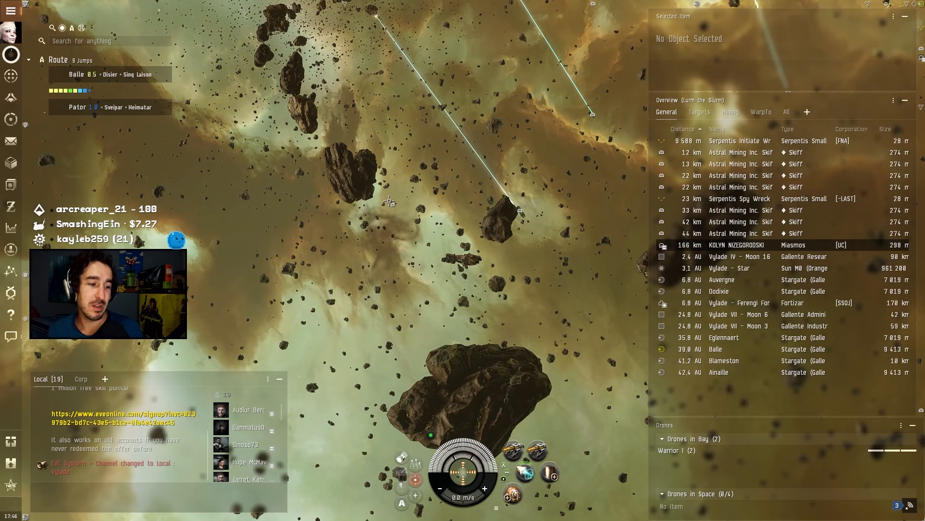
Show the action menu for the Massive Scordite row in the Mining overview.
right_click(390, 200)
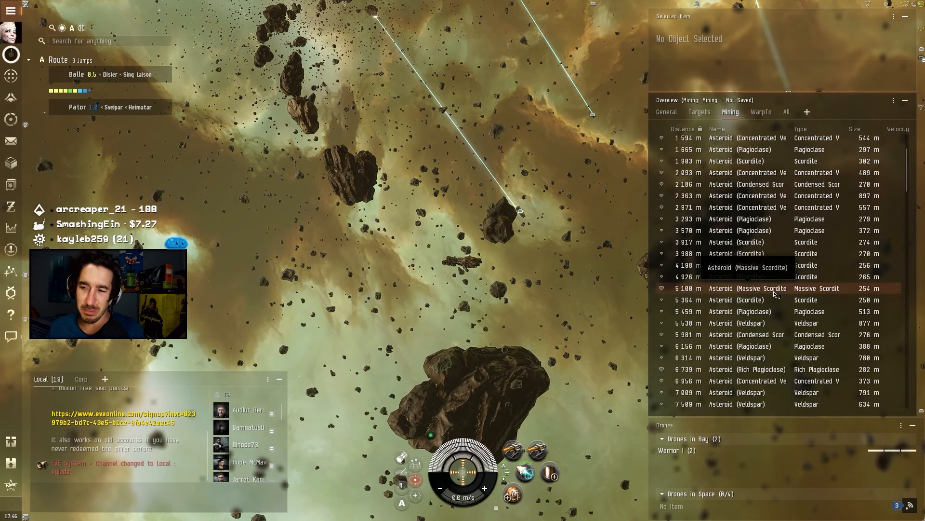
right_click(755, 289)
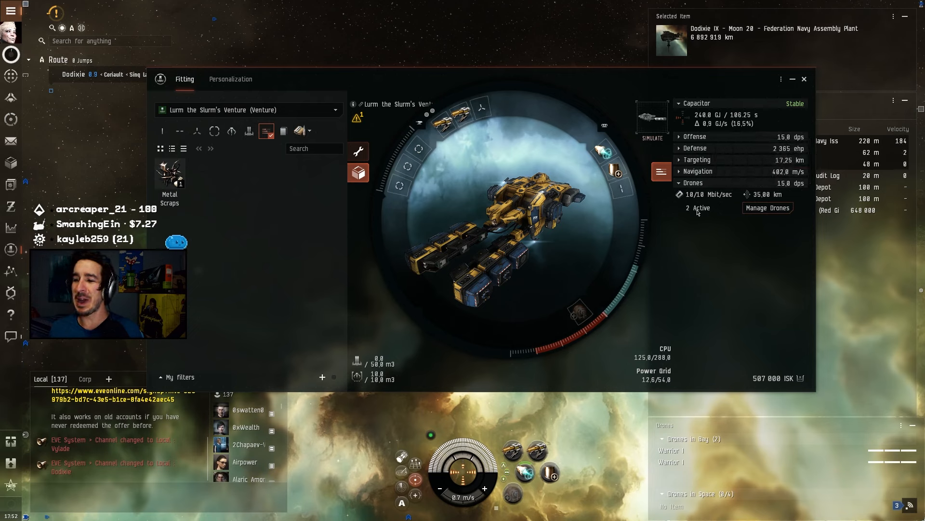
mouse_move(695, 194)
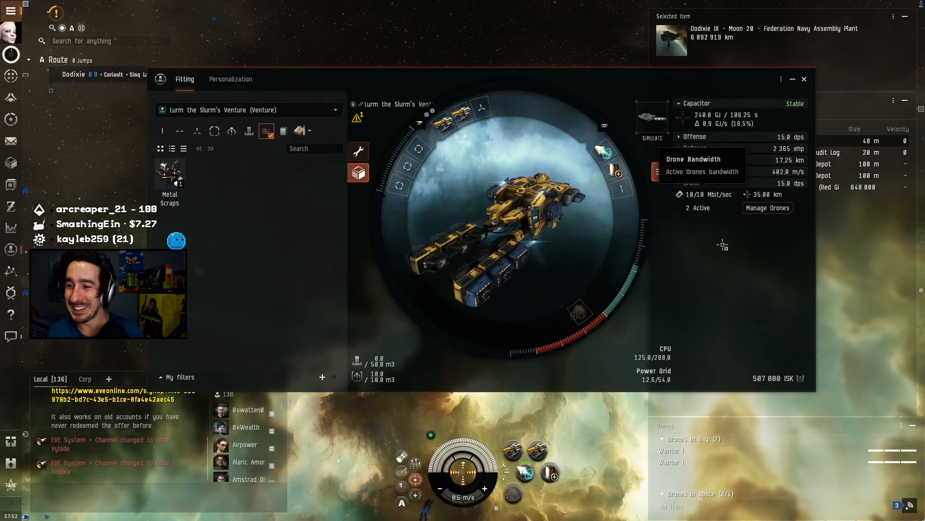
mouse_move(804, 79)
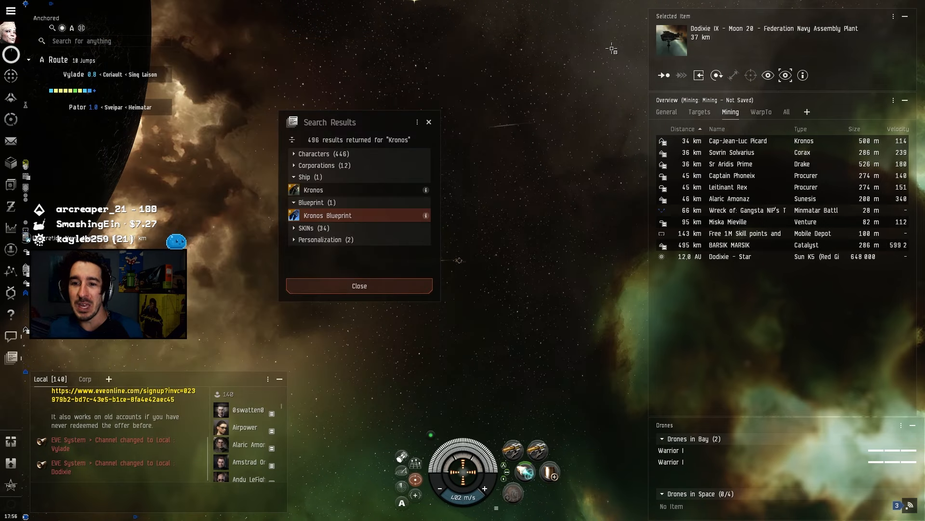
Dismiss the Kronos search results window.
click(359, 286)
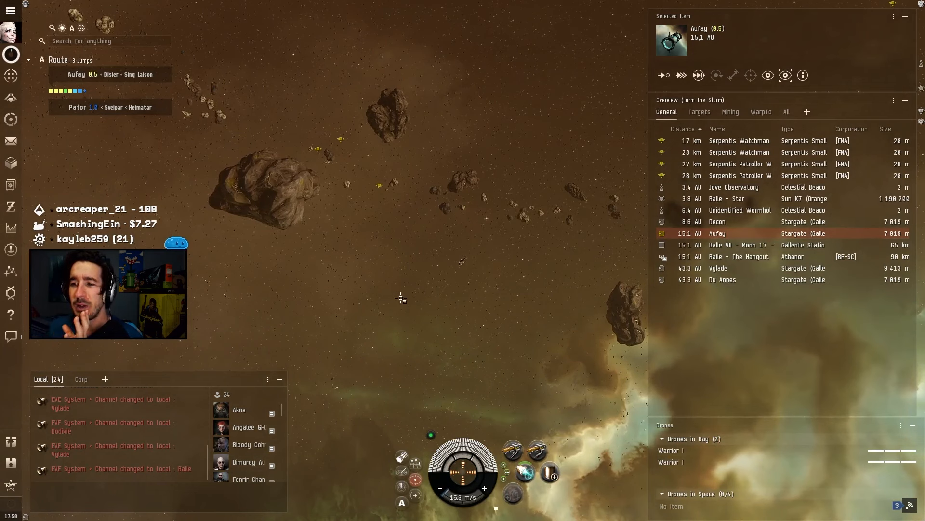
mouse_move(739, 141)
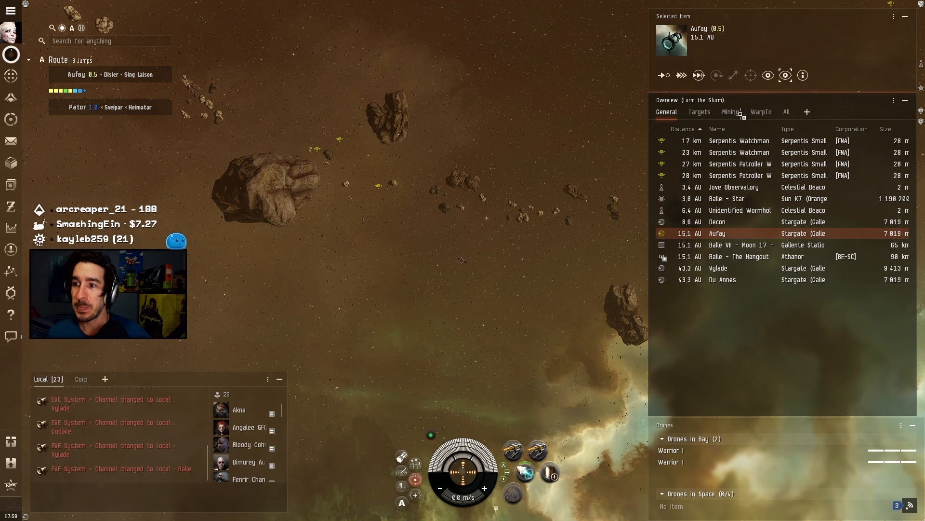
List nearby asteroids on the Mining tab and select a Plagioclase rock.
click(731, 112)
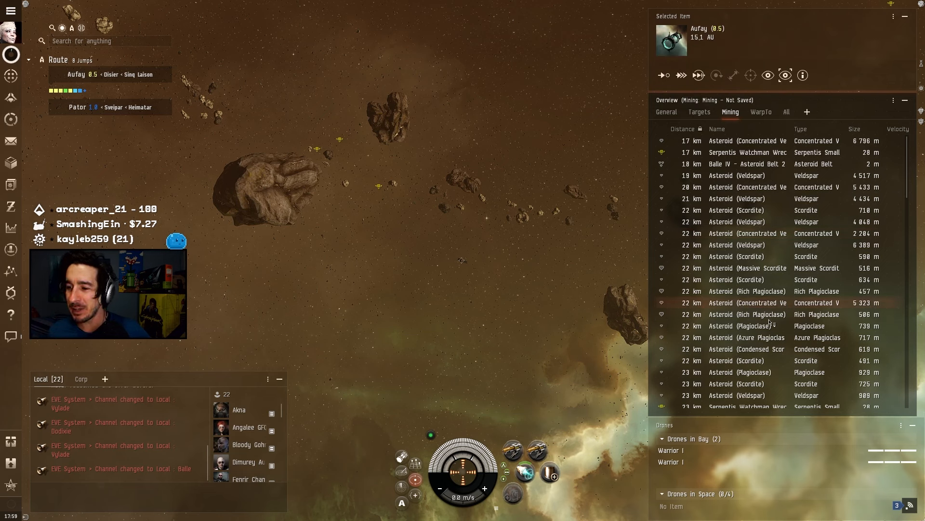
scroll(down, 3)
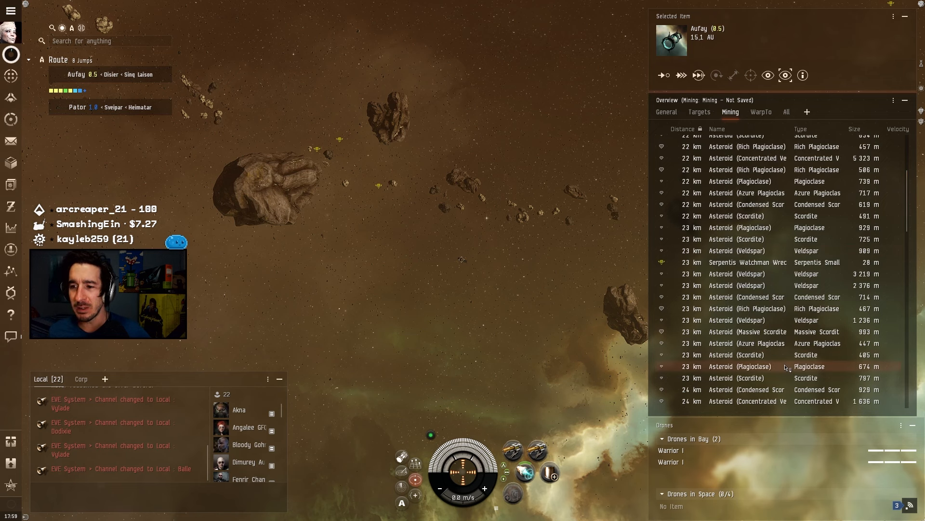
click(681, 75)
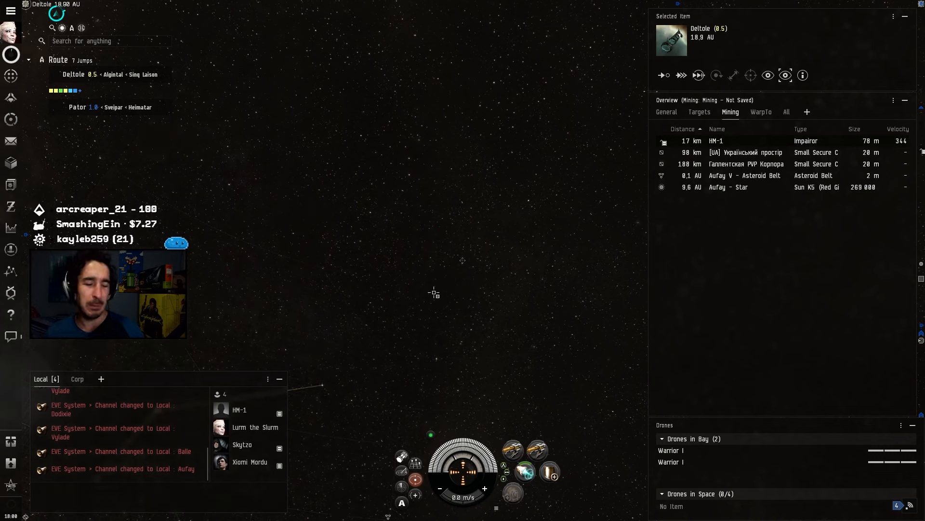
Jump along the route through Colelie toward Bei until the EDENCOM warning appears.
right_click(434, 292)
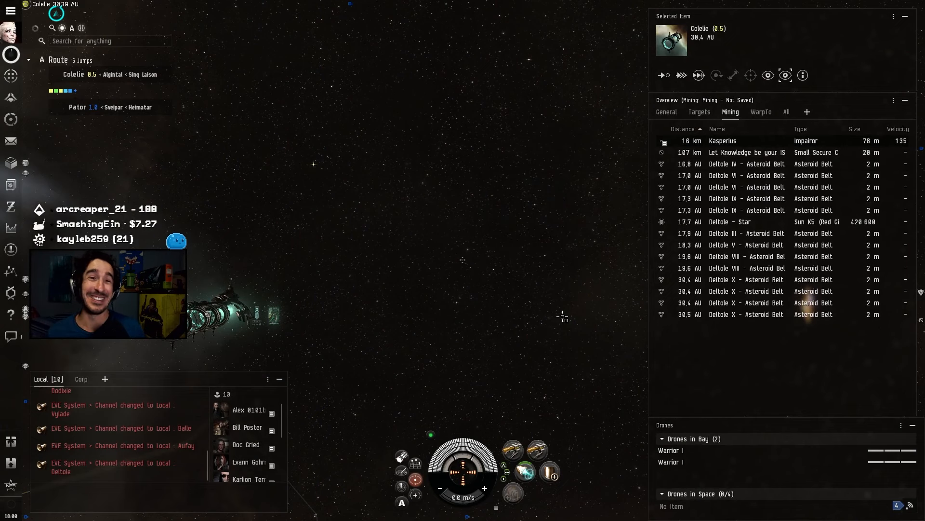
right_click(481, 170)
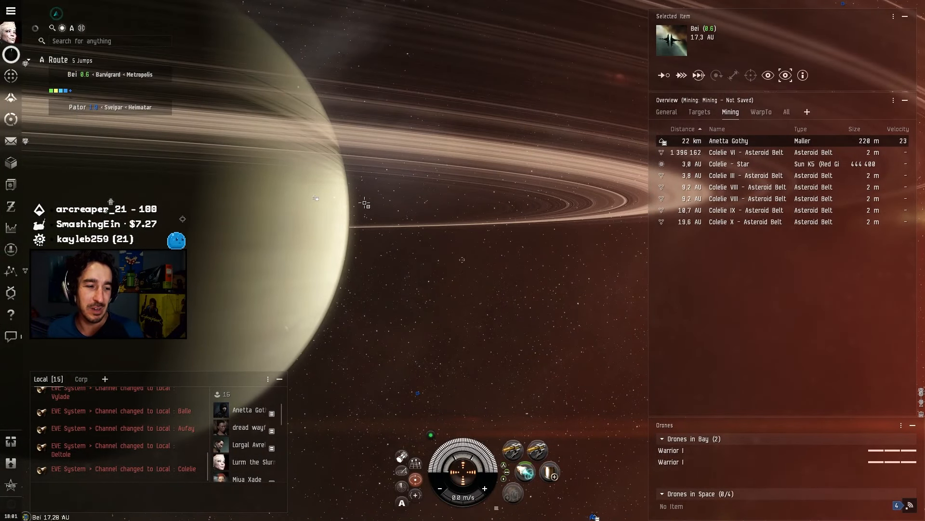
click(680, 75)
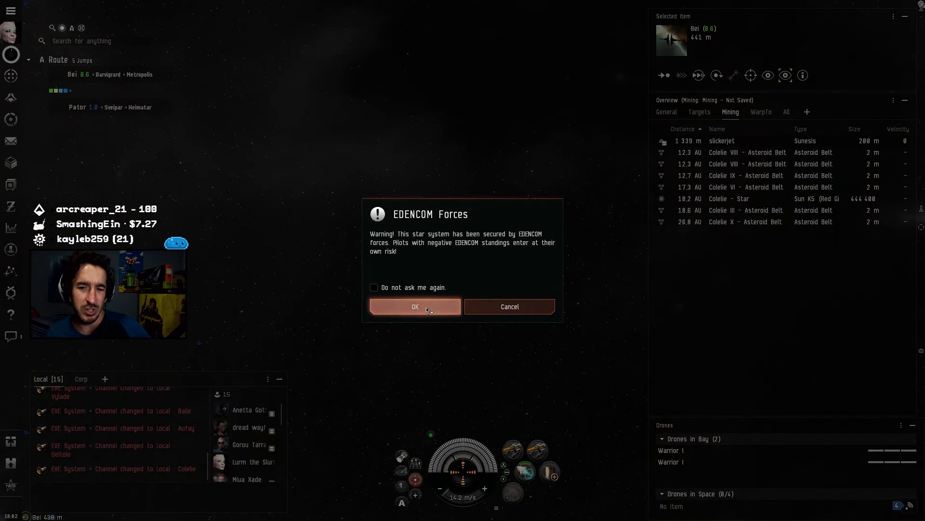
Acknowledge the EDENCOM Forces warning and continue the route toward Amo.
click(415, 306)
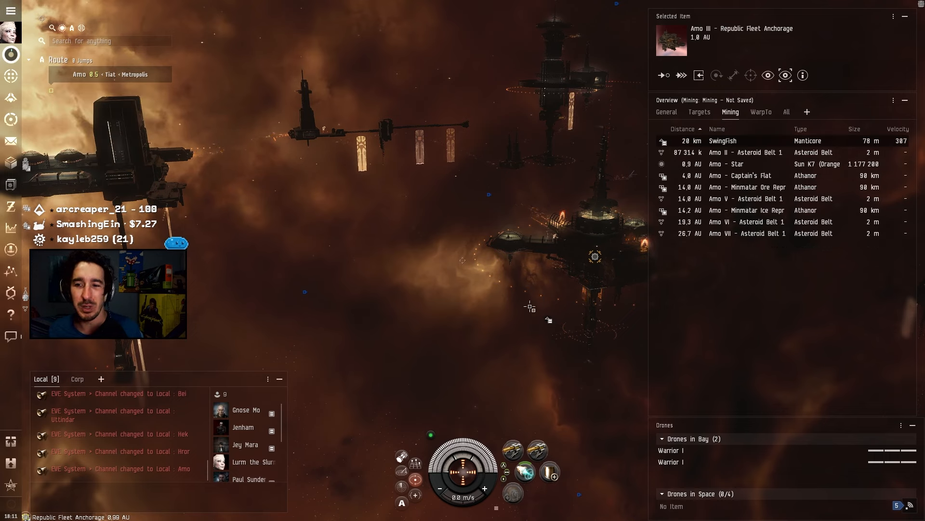
Jump onward along the route to reach Vylade's asteroid belt.
click(680, 75)
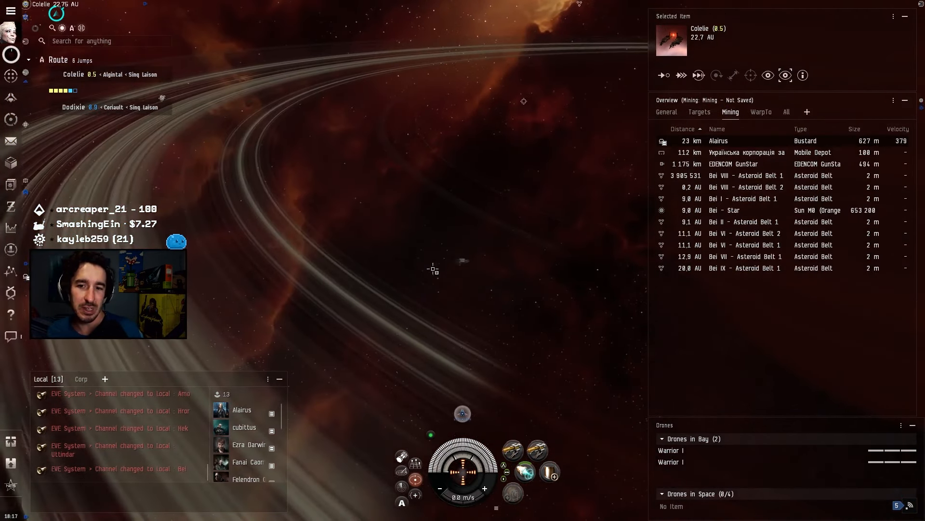
right_click(433, 268)
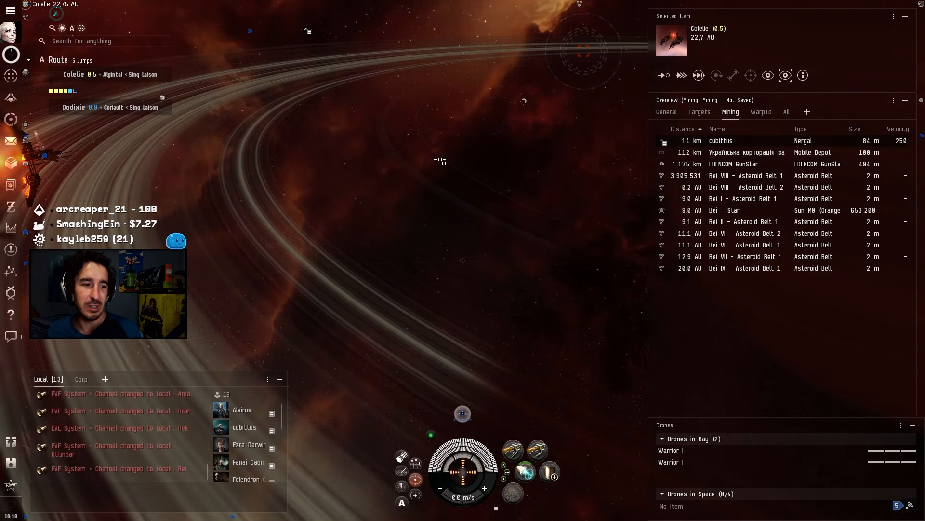
click(698, 75)
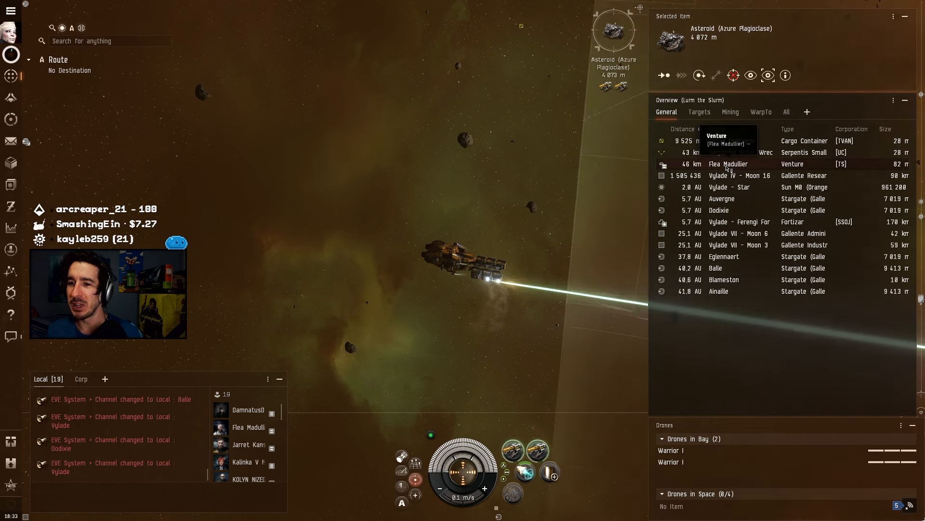
Select the nearby Venture, flip between Targets and General, then open the Manticore's info.
click(728, 164)
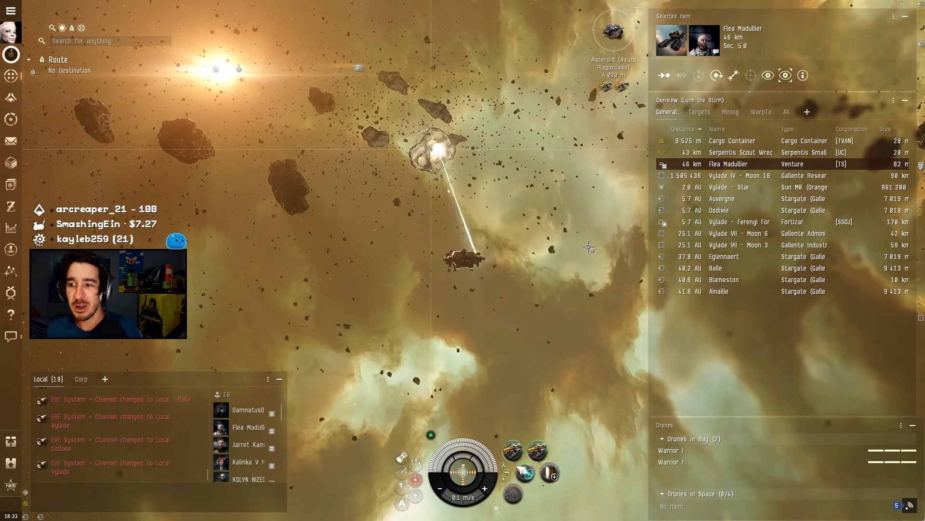
click(731, 112)
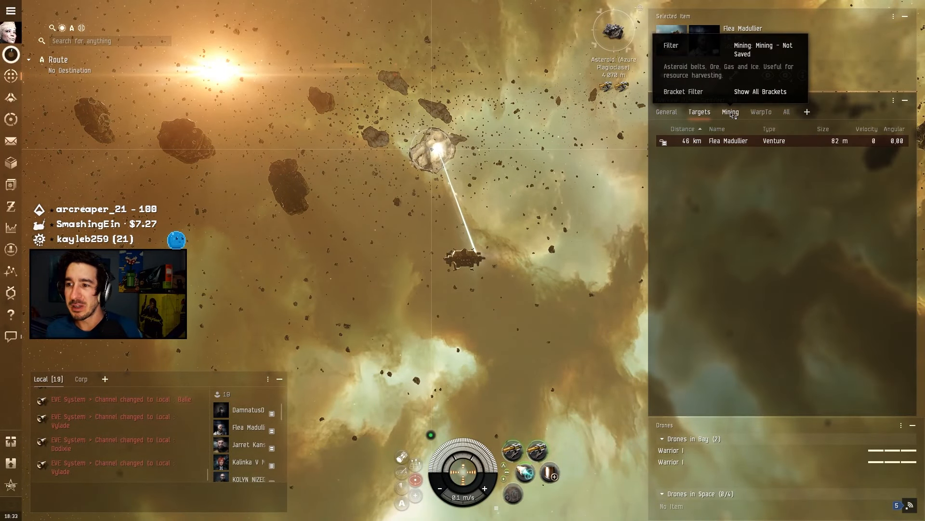
click(667, 111)
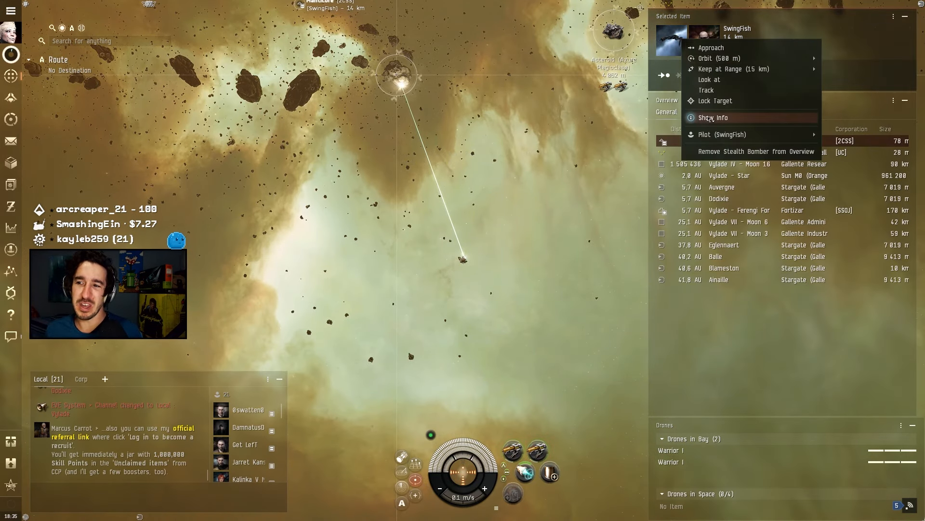
click(713, 118)
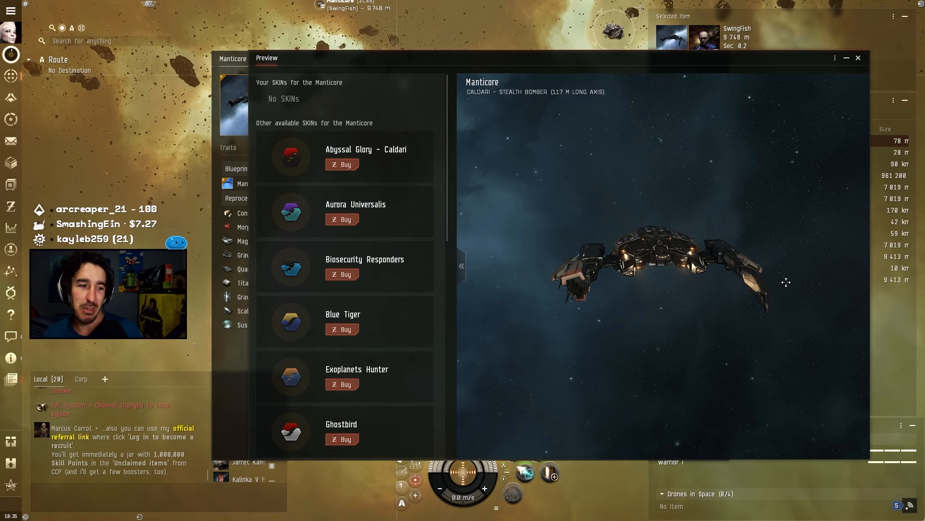
Rotate the Manticore model in the Blue Tiger SKIN preview and scroll to its Industry details.
drag(787, 282, 553, 295)
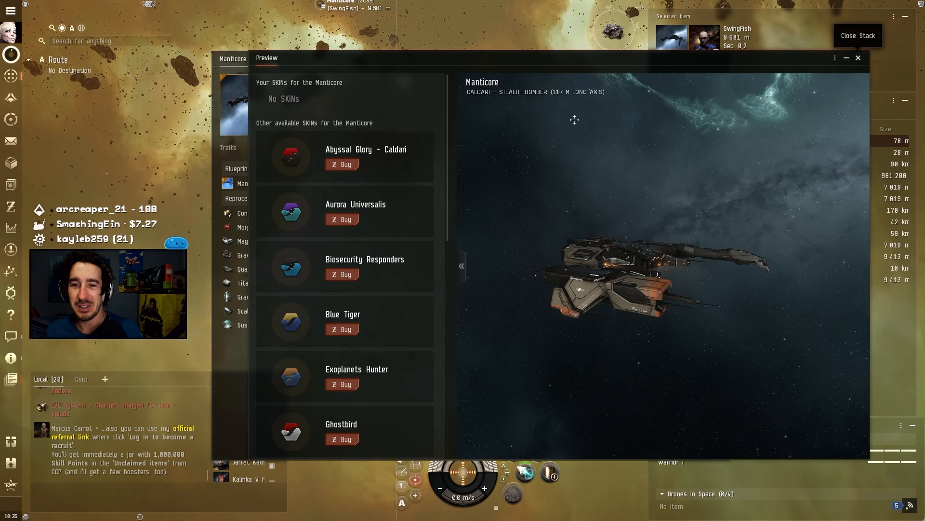
mouse_move(366, 149)
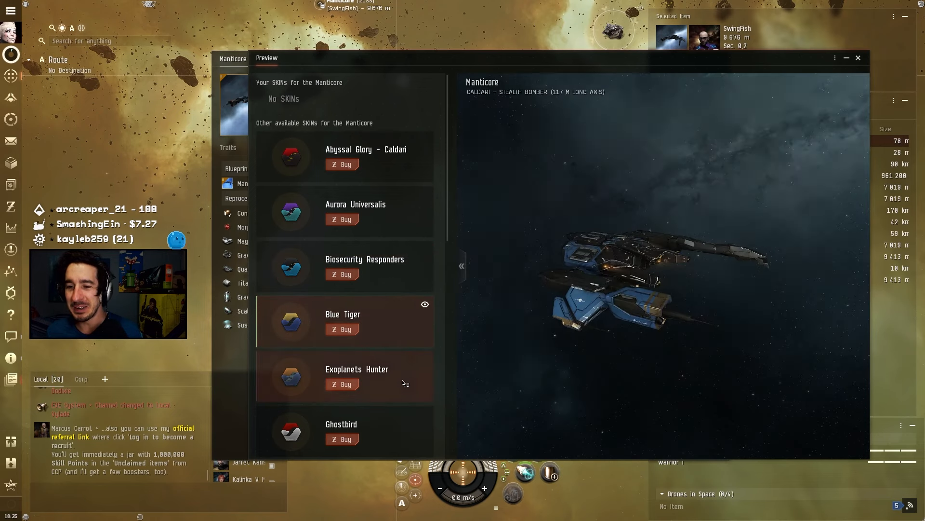
scroll(down, 3)
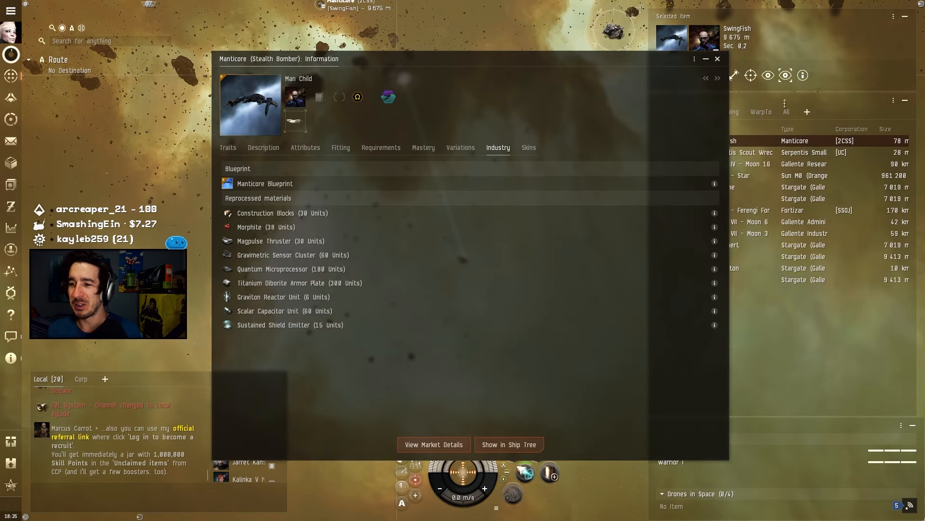
Close the Manticore Information window.
click(718, 59)
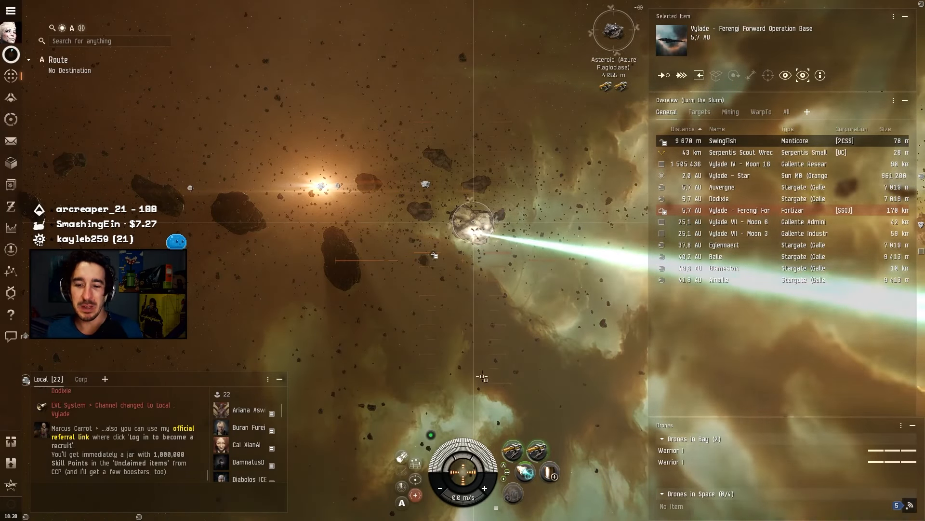
mouse_move(415, 463)
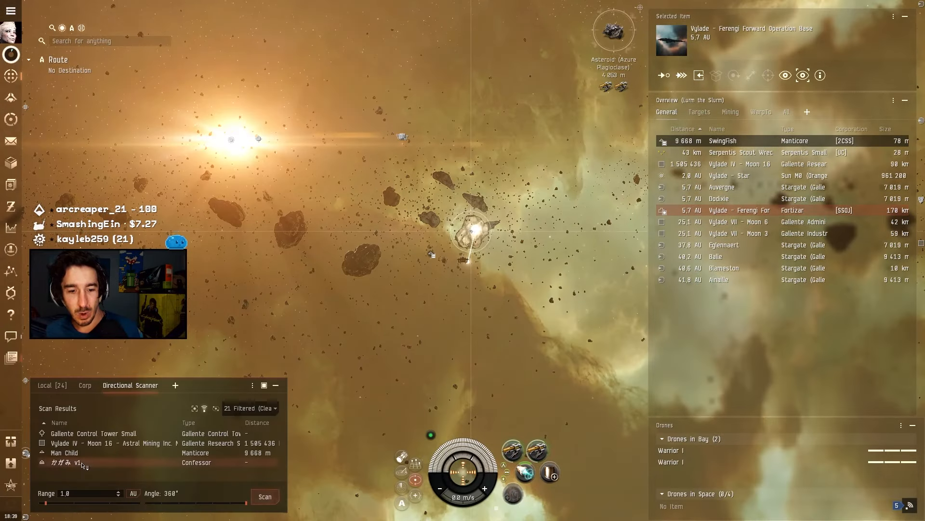
Open Show Info for the scanned Confessor and rotate its model.
right_click(79, 463)
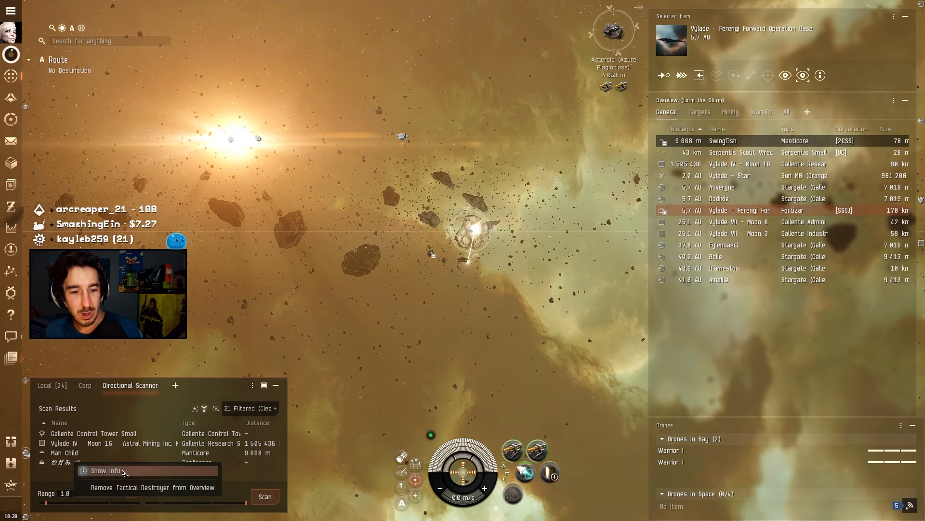
click(106, 471)
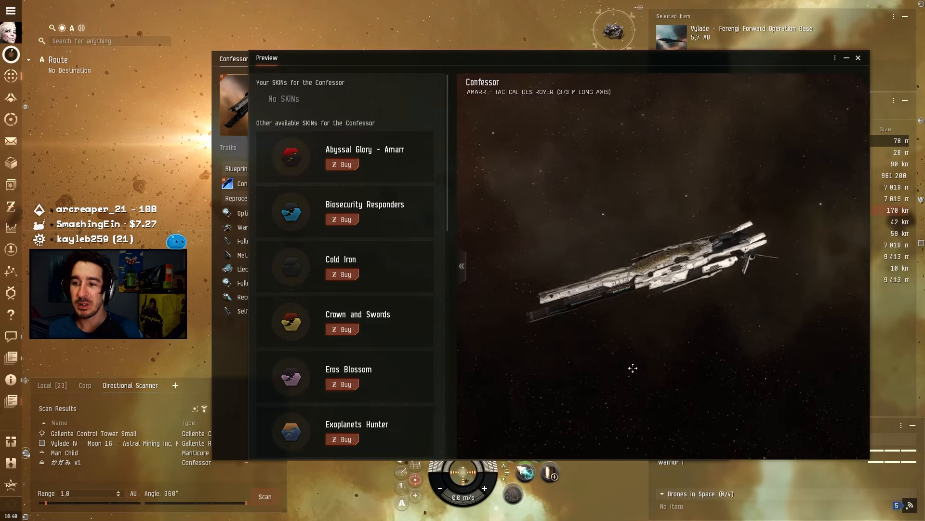
drag(633, 368, 765, 279)
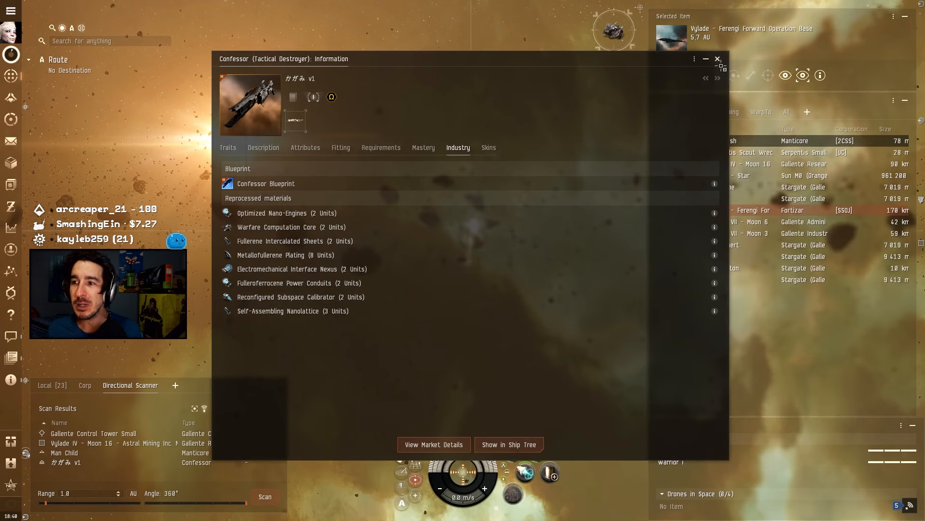
Close the Confessor Information window.
click(718, 59)
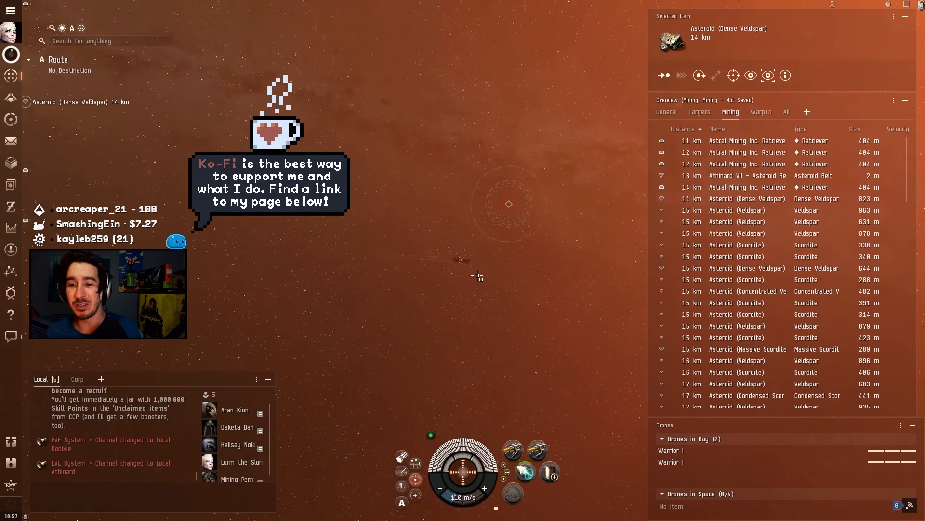
Lock the Dense Veldspar asteroid and save its location from the Overview menu.
click(746, 198)
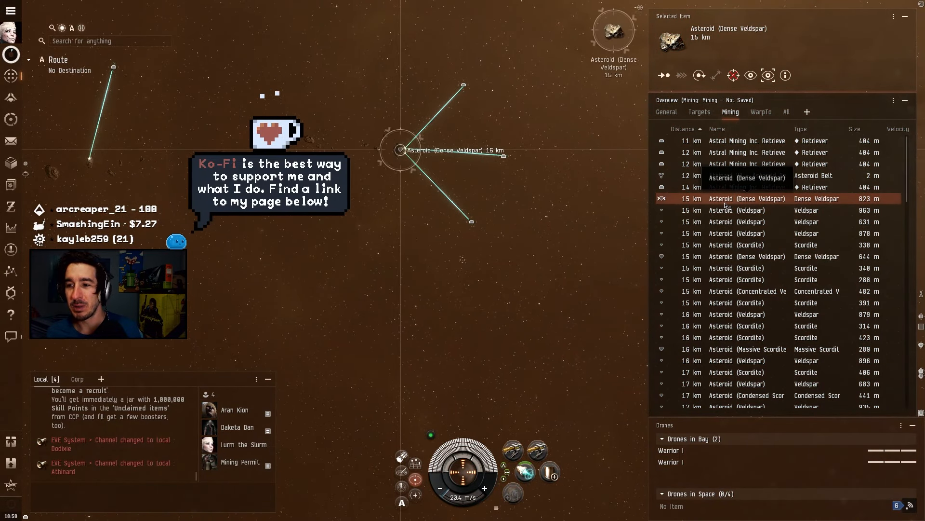
right_click(736, 198)
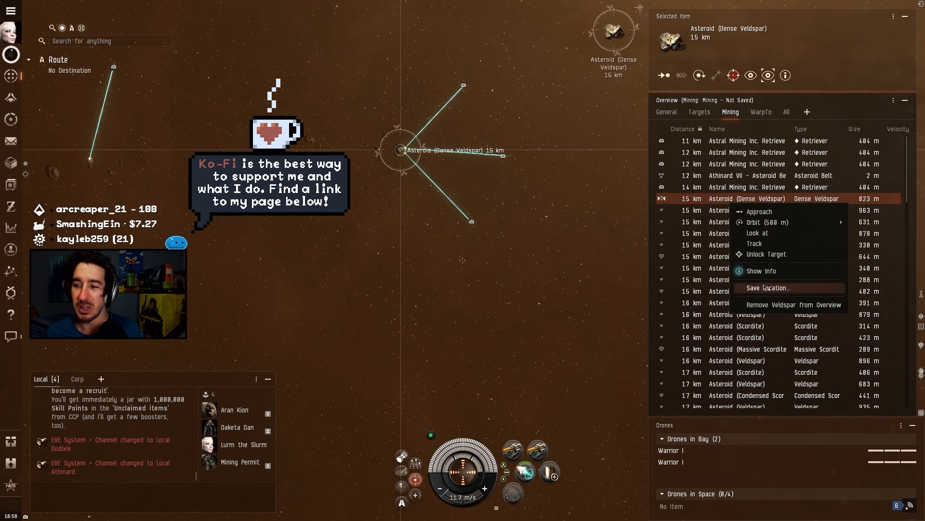
click(759, 210)
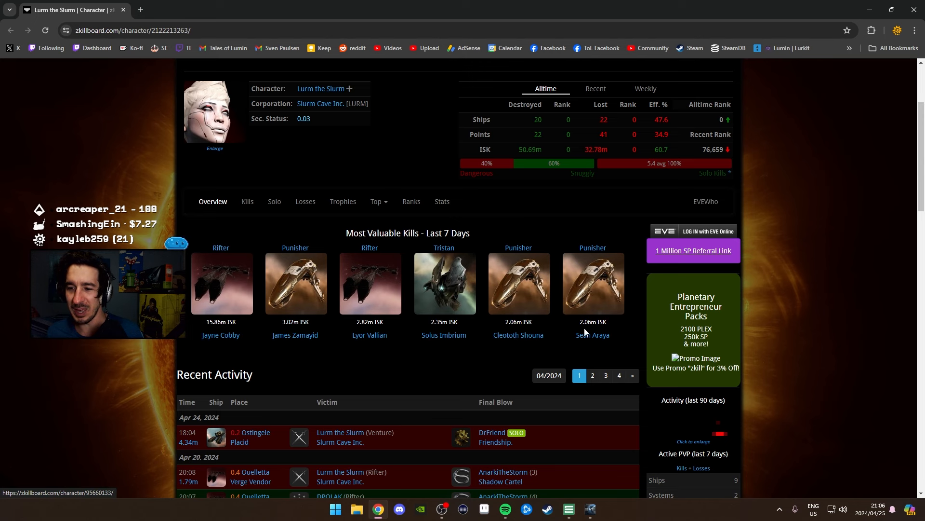
Scroll down through the character's zKillboard Recent Activity log.
scroll(down, 3)
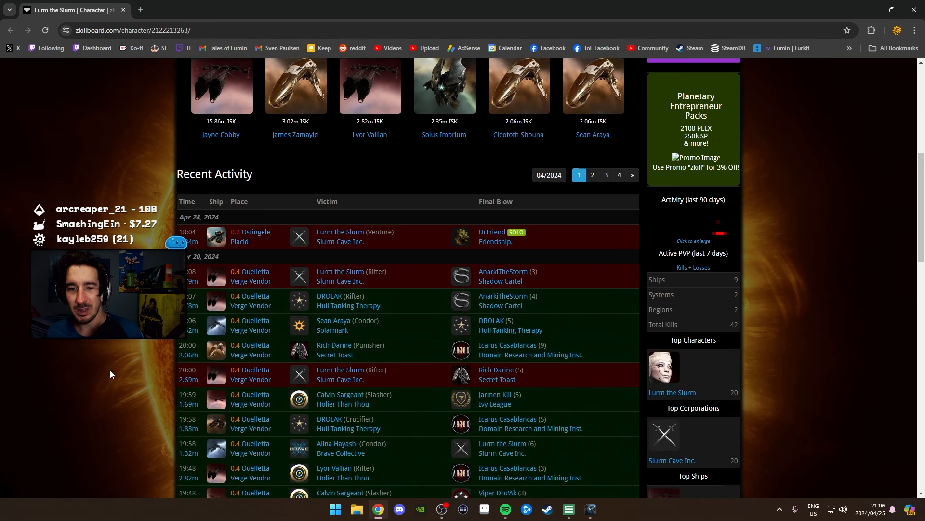
scroll(down, 3)
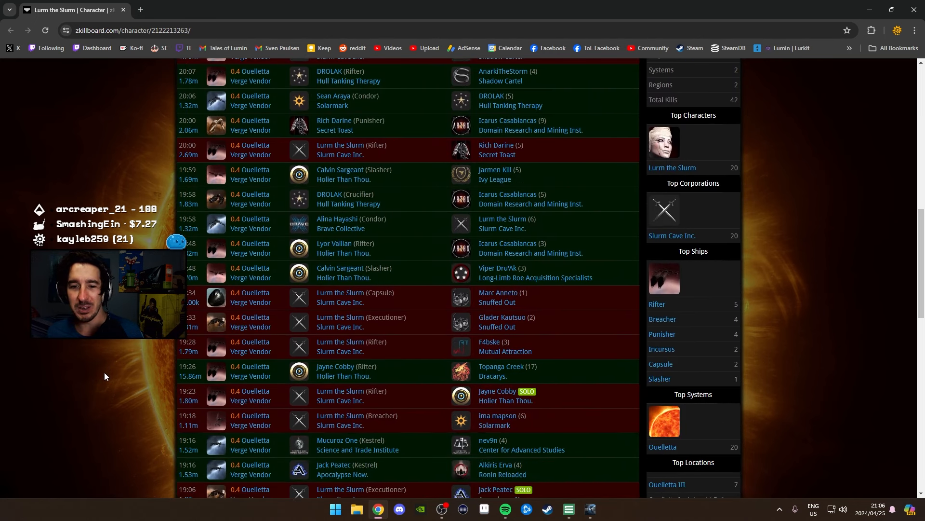
scroll(down, 3)
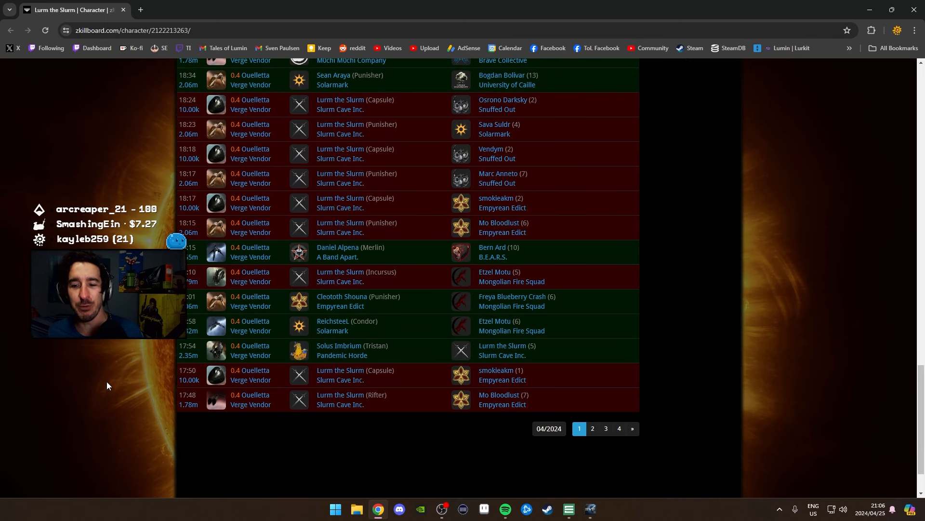
scroll(down, 3)
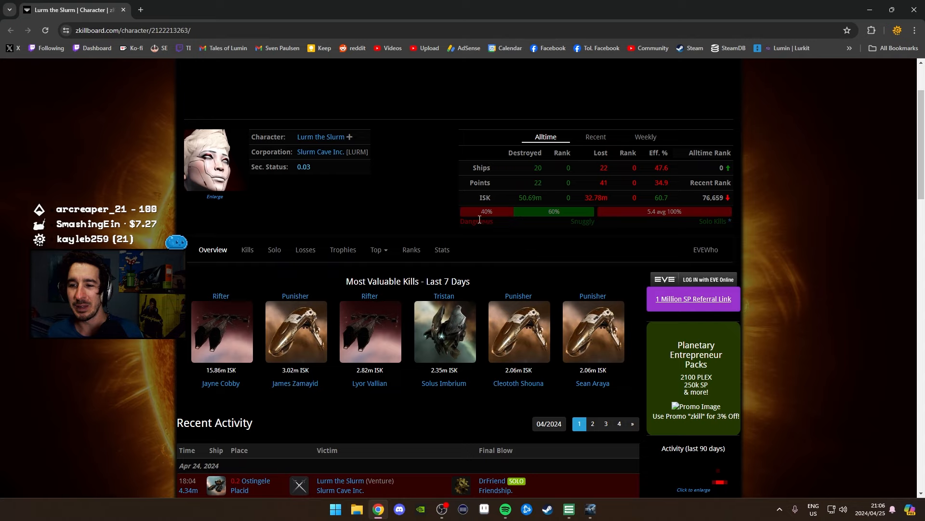
mouse_move(442, 249)
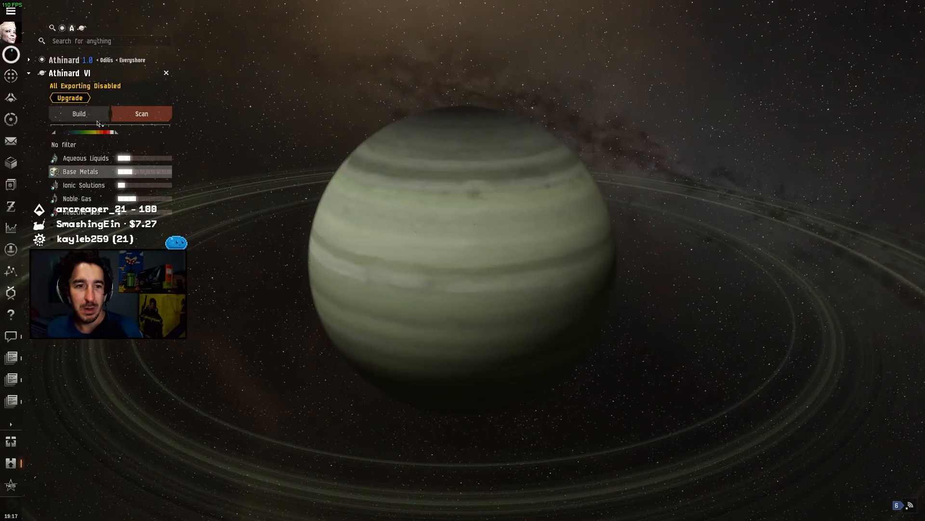
Switch Athinard VI's planetary view from Scan to Build options.
click(79, 113)
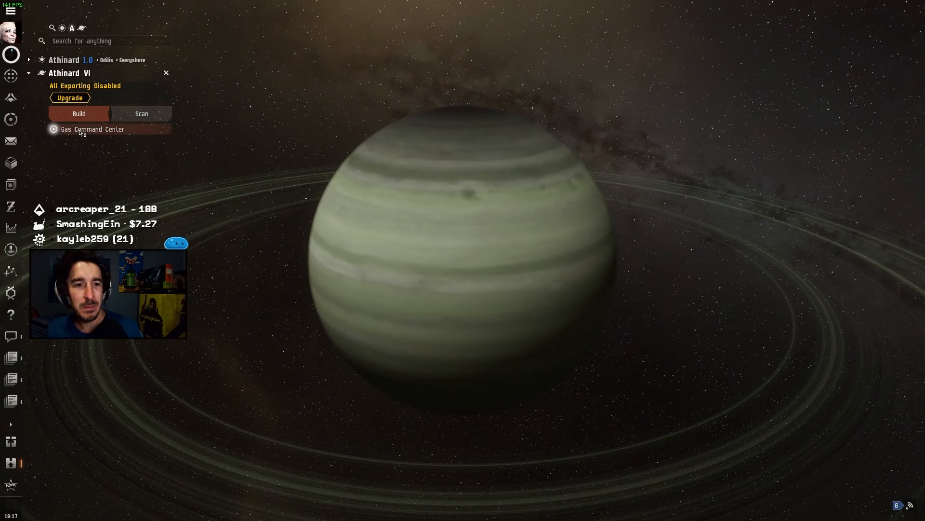
mouse_move(92, 128)
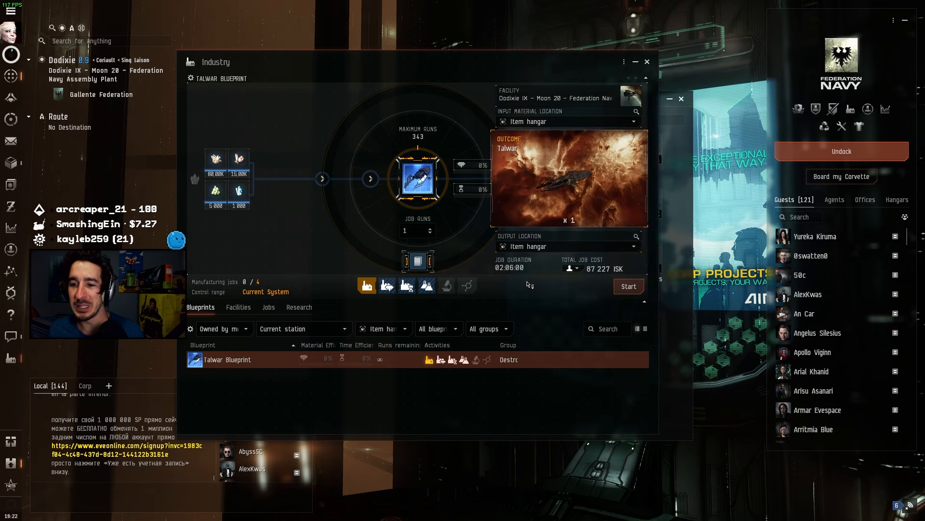
mouse_move(511, 267)
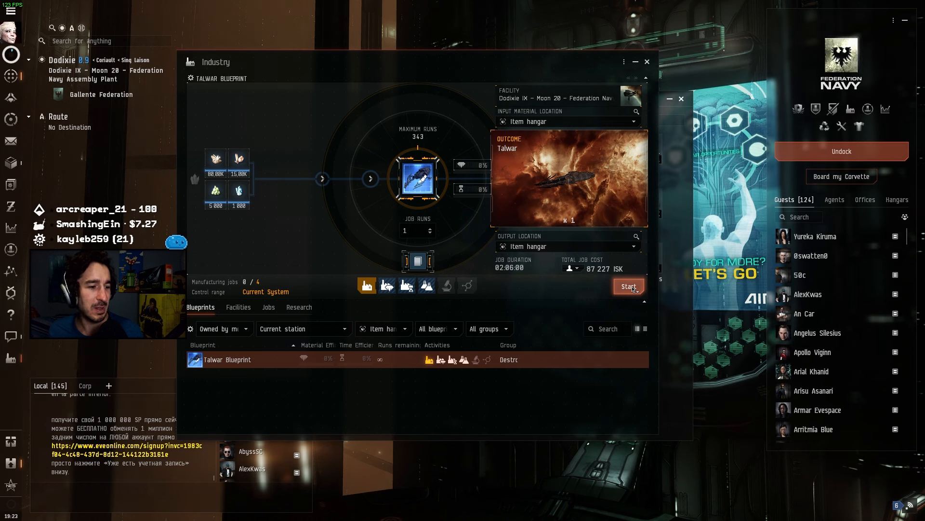
Start the one-run Talwar manufacturing job at Dodixie IX.
click(628, 286)
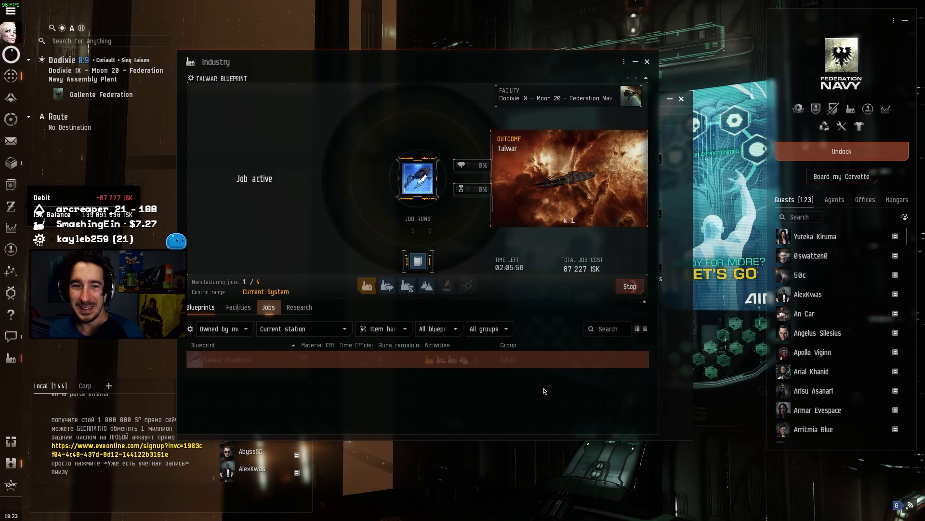